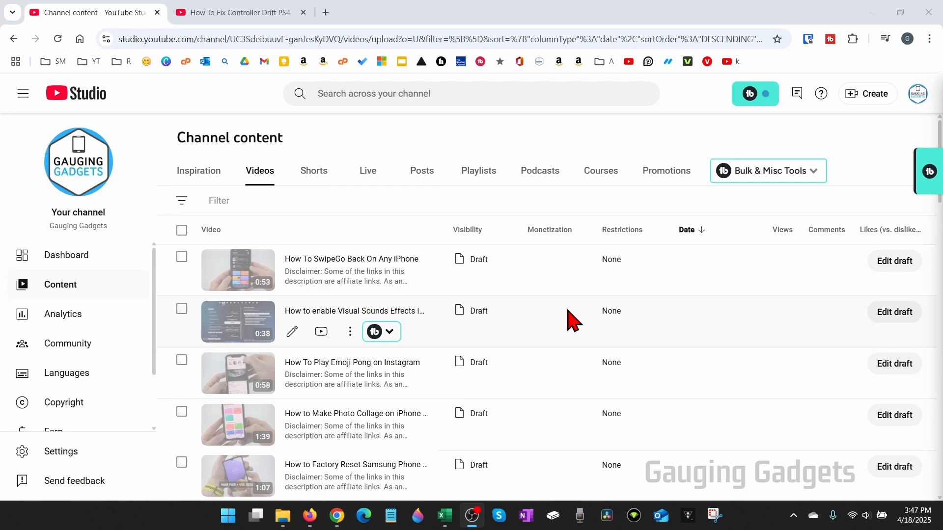
mouse_move(551, 318)
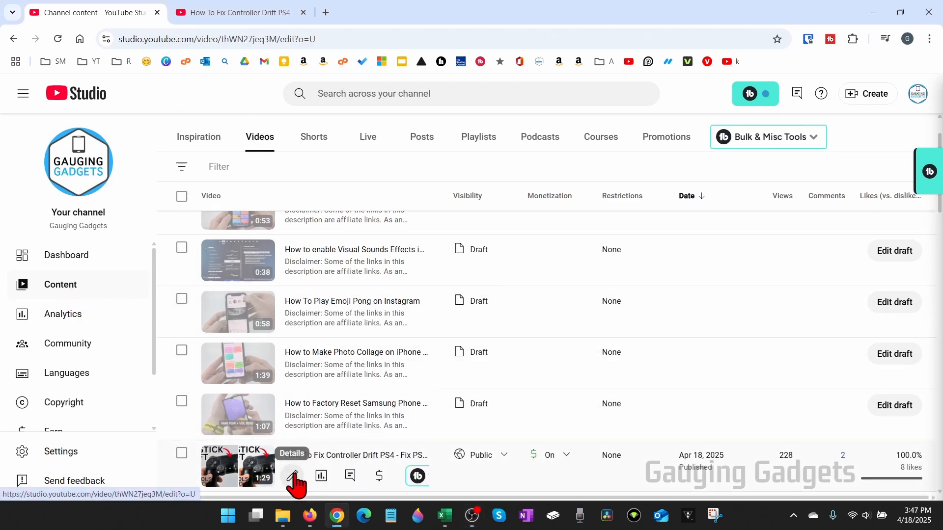
- Open the details page of the PS4 controller drift video from Channel content
click(292, 476)
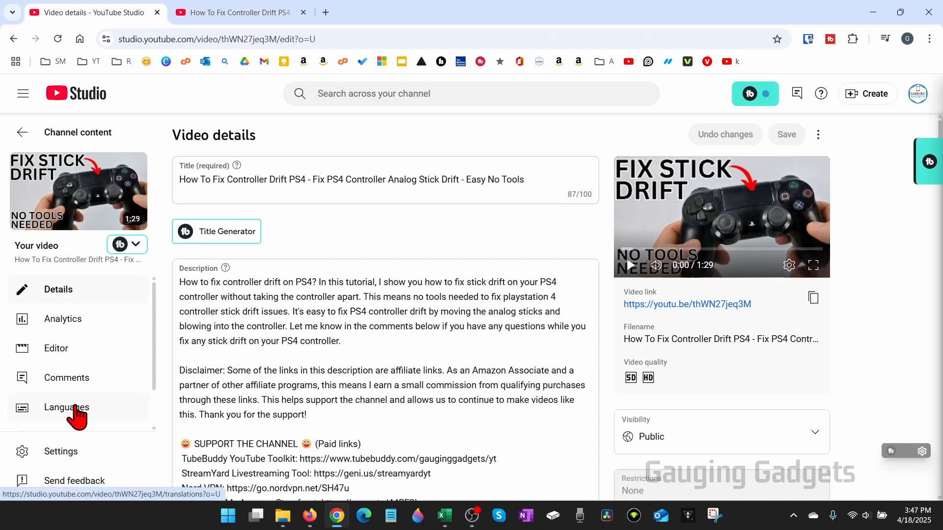
- View the video's auto-dubbed Translations table and the German audio track's options
click(67, 407)
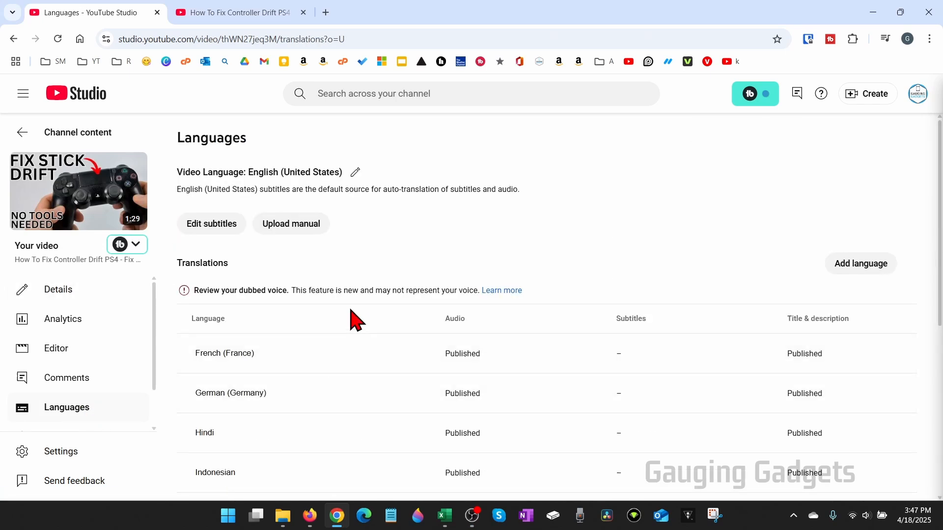
scroll(down, 3)
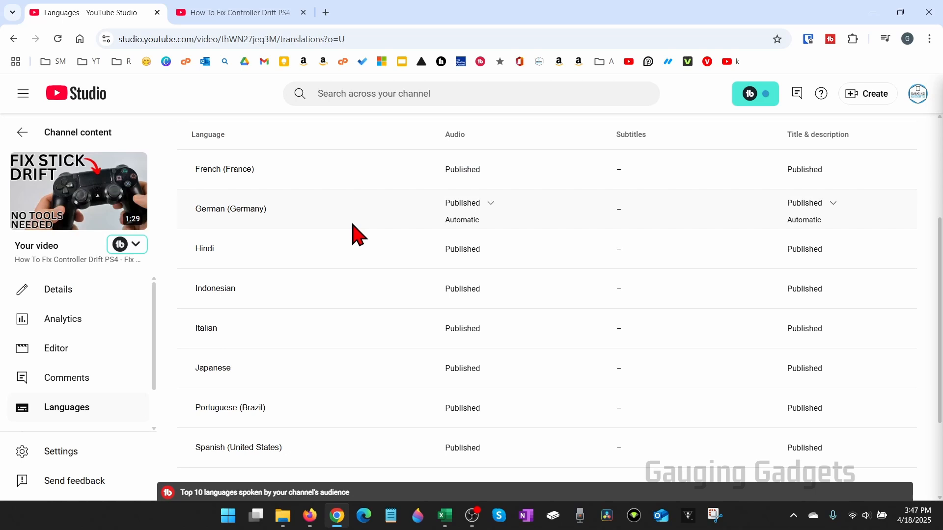
mouse_move(349, 202)
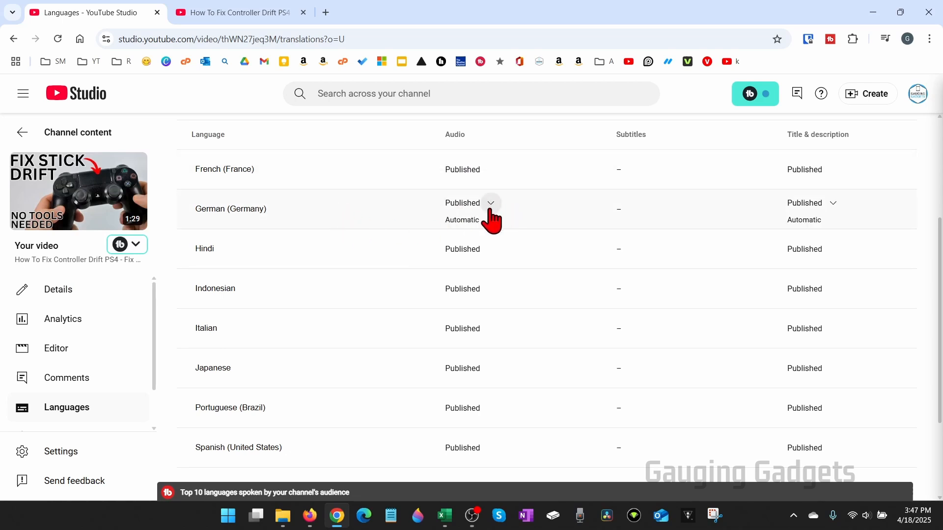
click(490, 203)
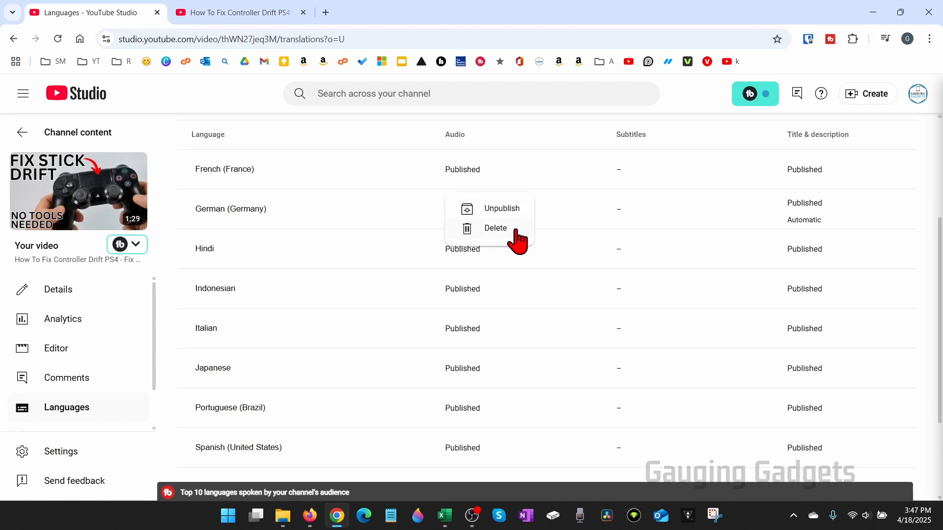
mouse_move(520, 224)
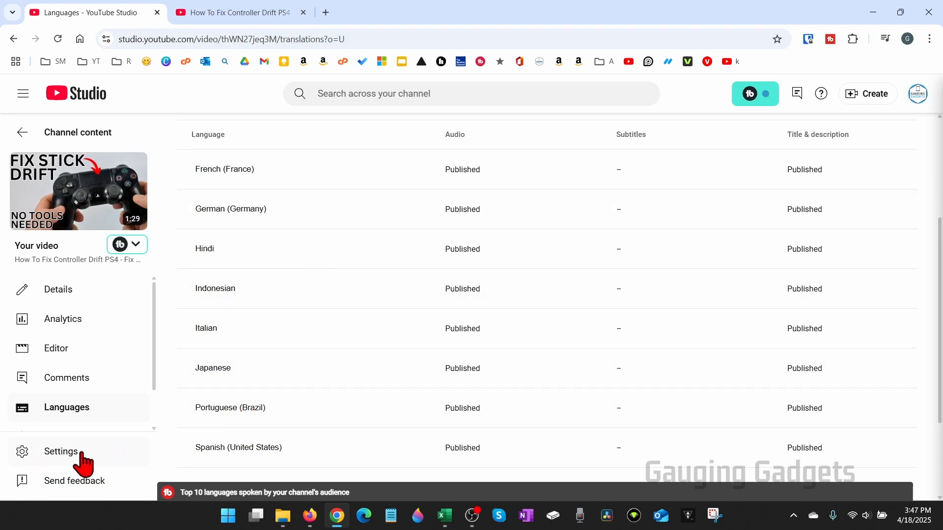
- Open the Advanced settings tab of Settings > Upload defaults
click(60, 452)
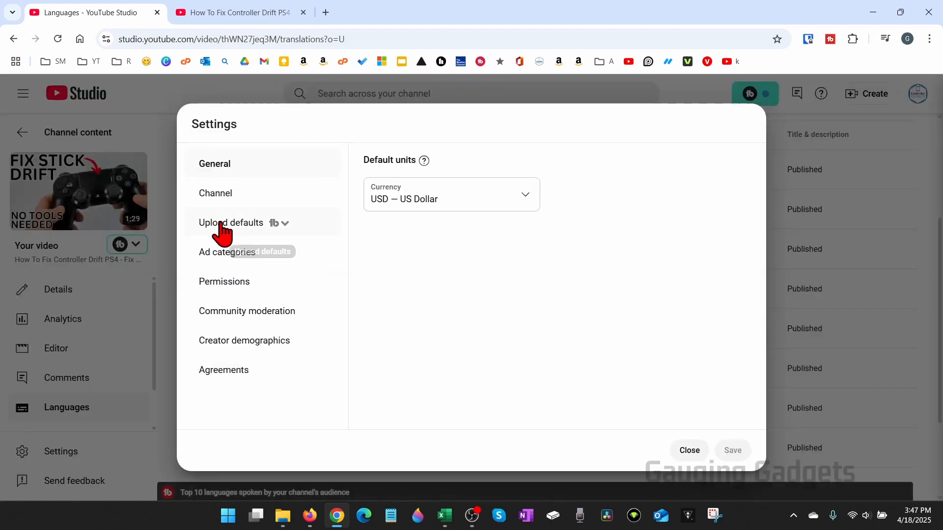
click(230, 223)
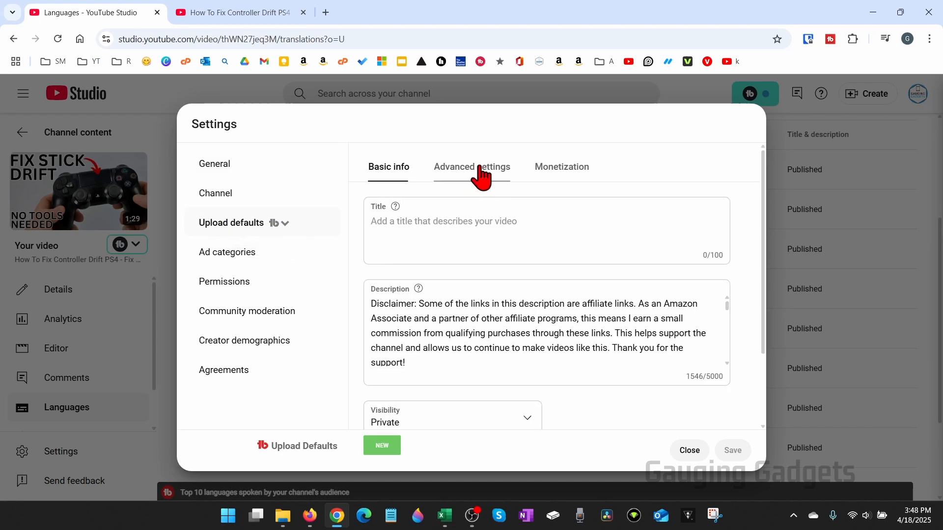
click(471, 166)
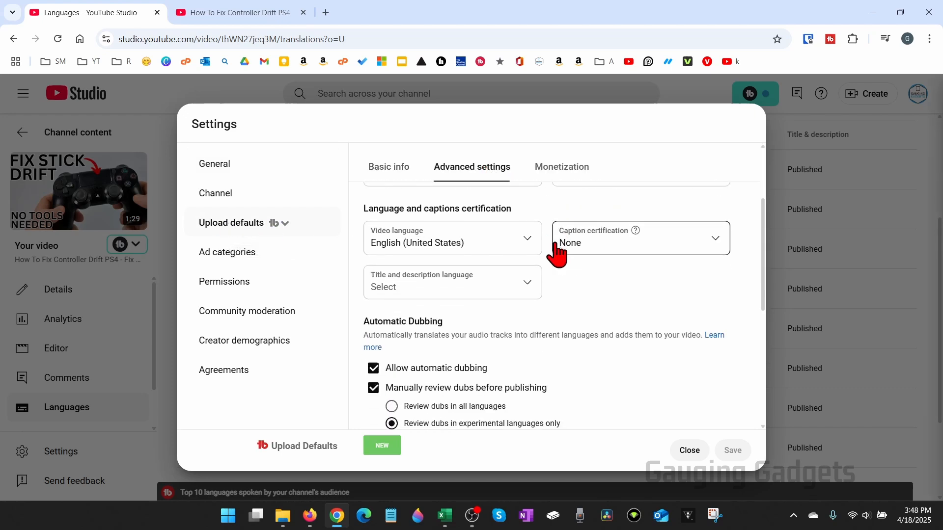
- Uncheck 'Allow automatic dubbing' under Automatic Dubbing in upload defaults
scroll(down, 3)
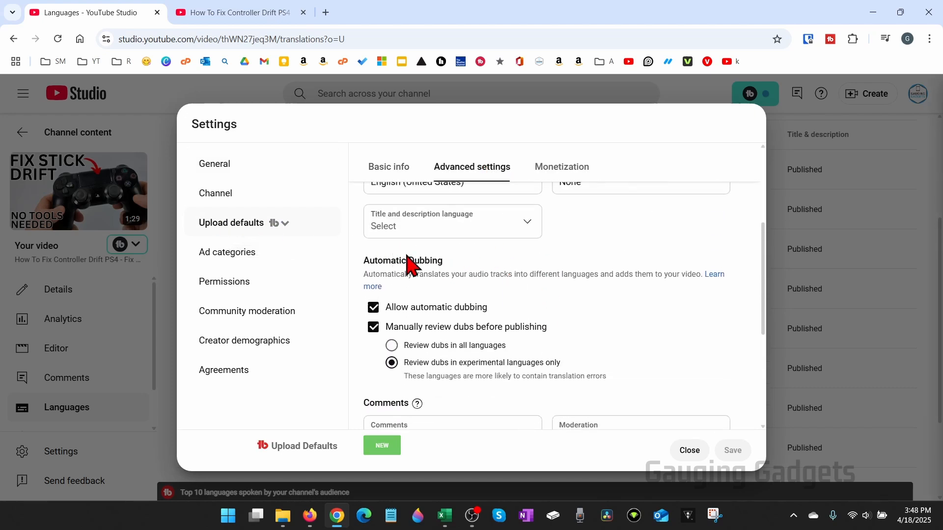
mouse_move(574, 269)
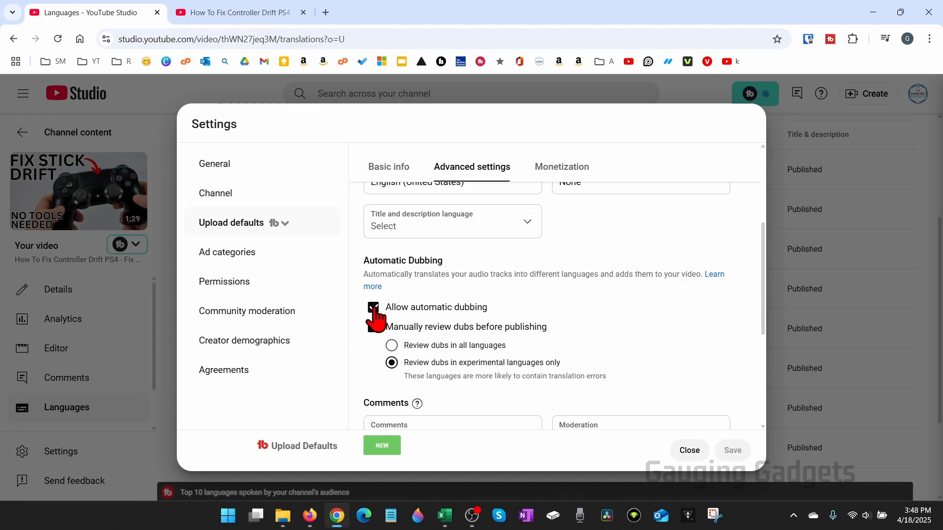
click(372, 307)
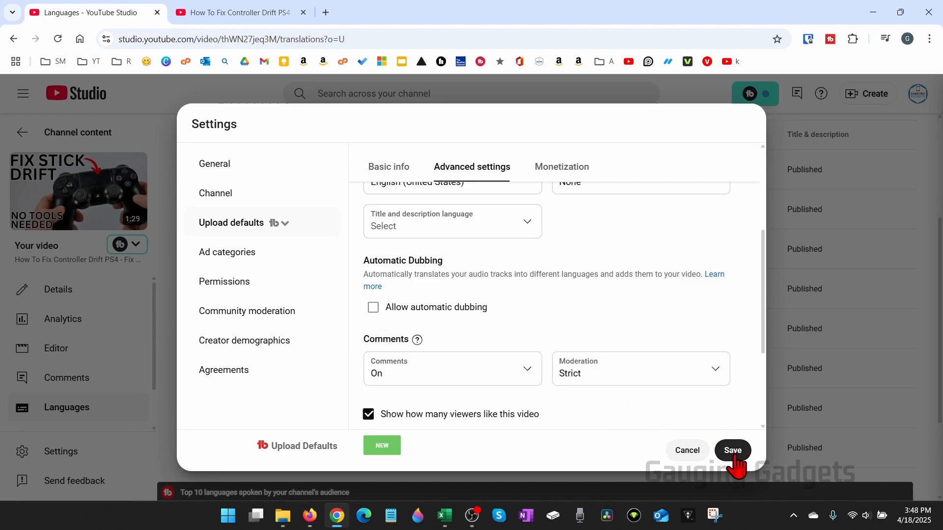